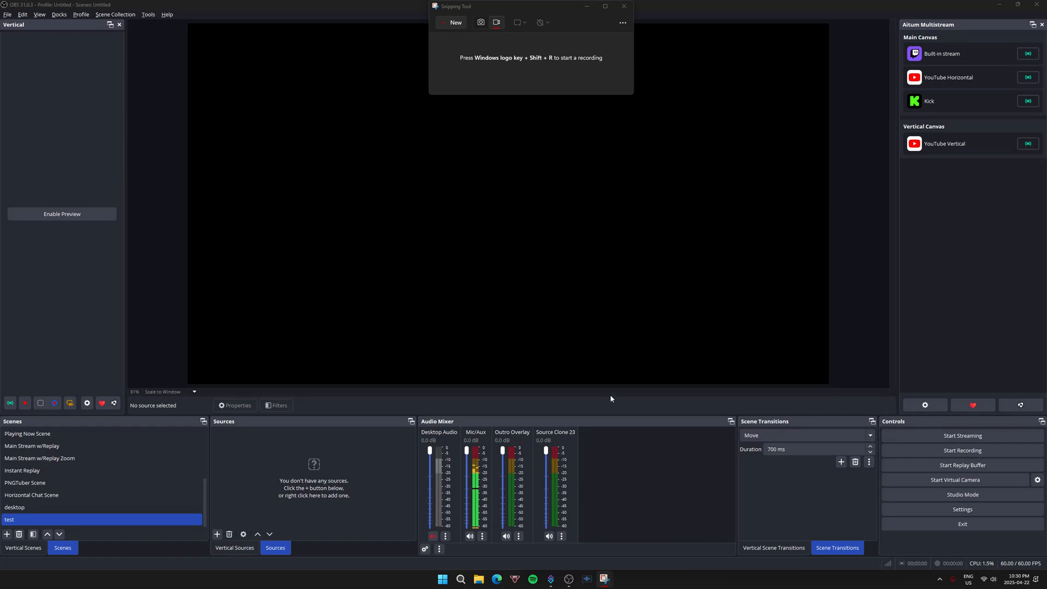
pyautogui.moveTo(551, 579)
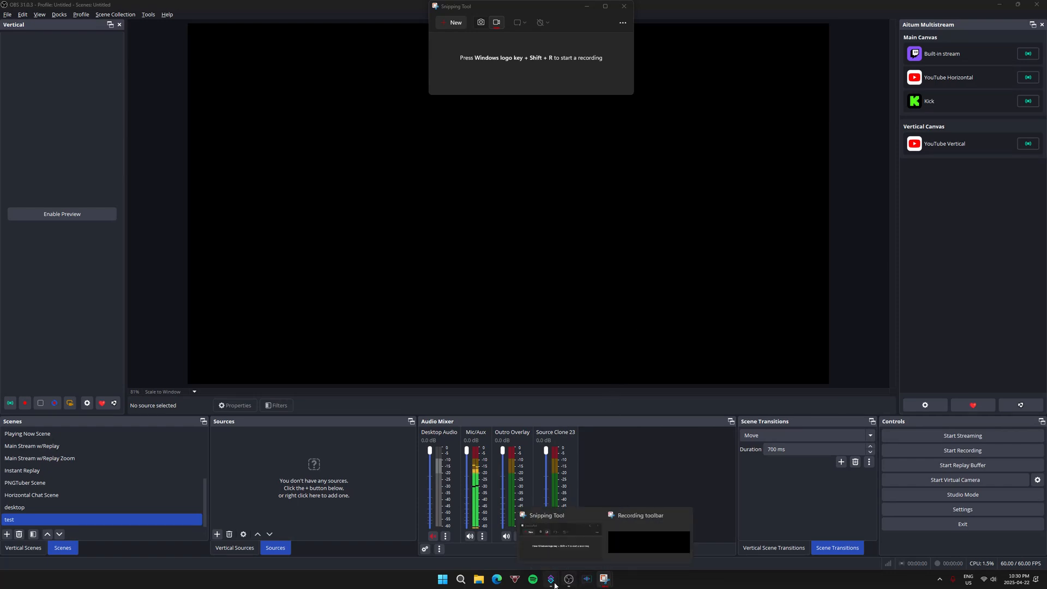
pyautogui.moveTo(551, 580)
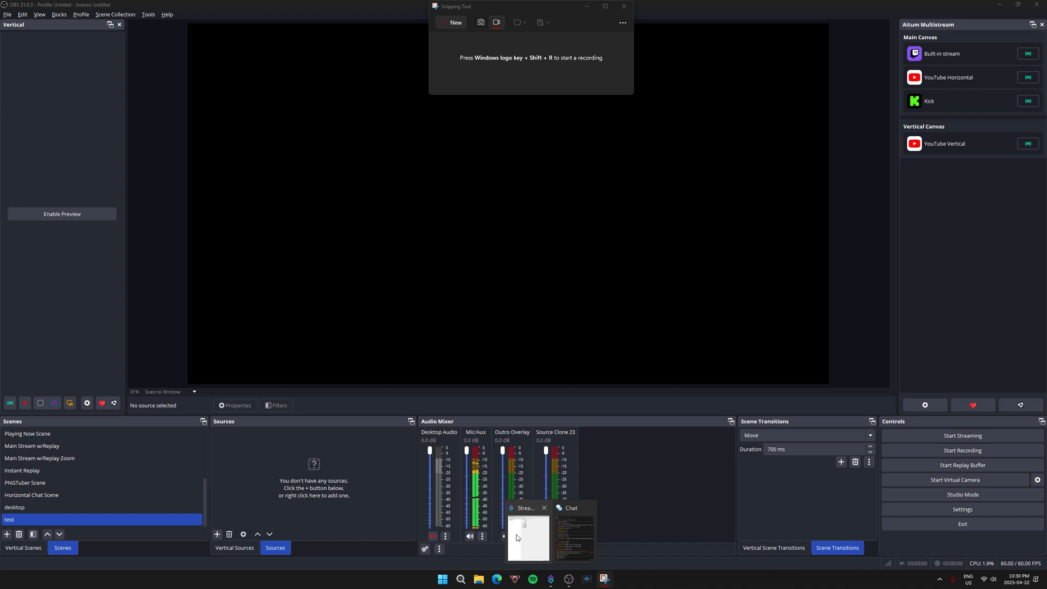
# Bring Streamer.bot to the front, centre its window, and check the connection status list.
pyautogui.click(527, 538)
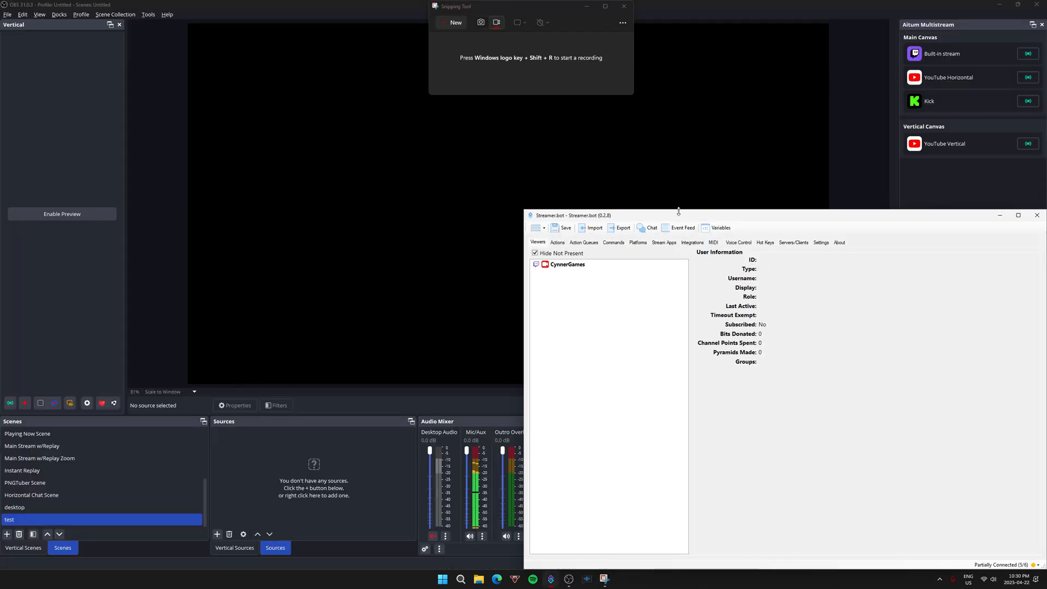
pyautogui.moveTo(601, 215); pyautogui.dragTo(367, 125)
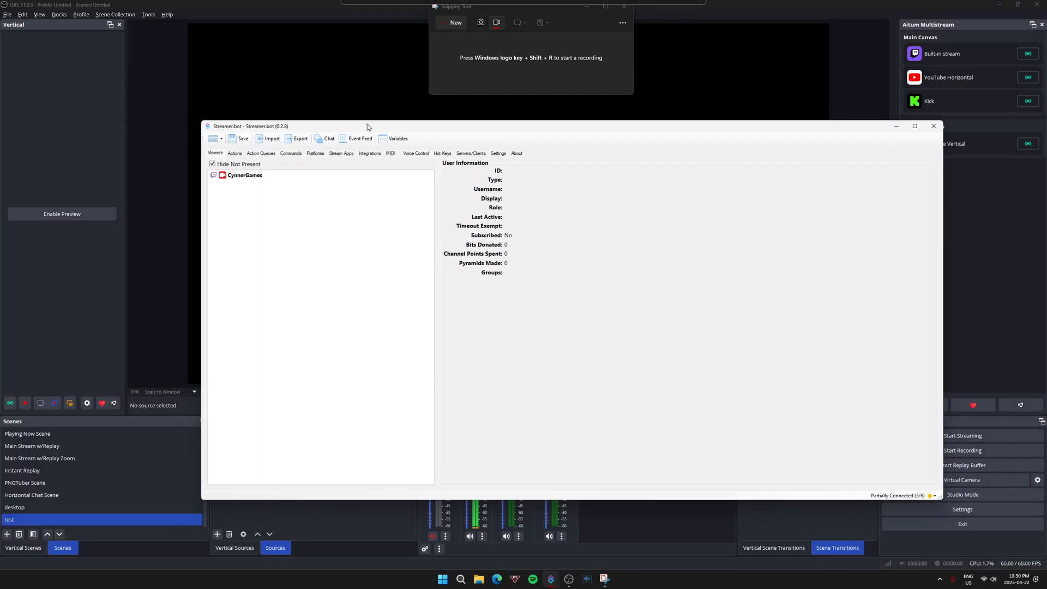
pyautogui.click(901, 495)
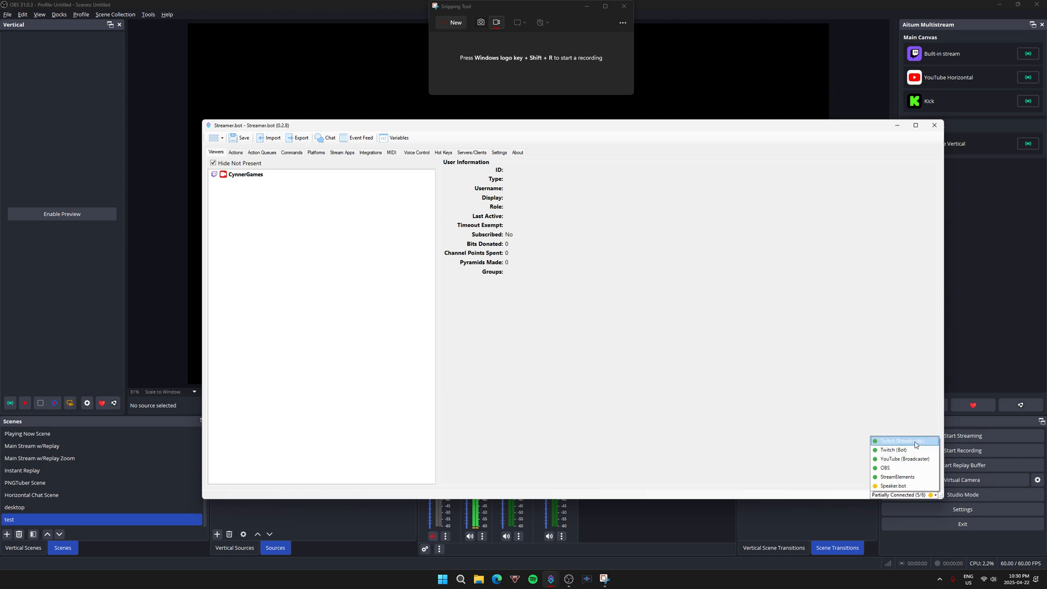
pyautogui.moveTo(886, 445)
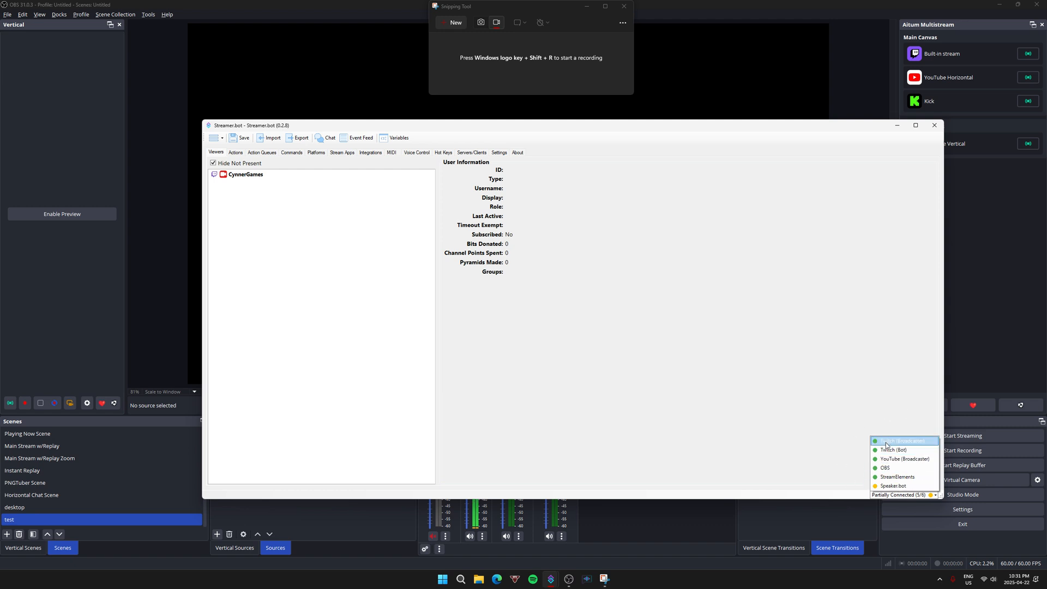
pyautogui.moveTo(904, 459)
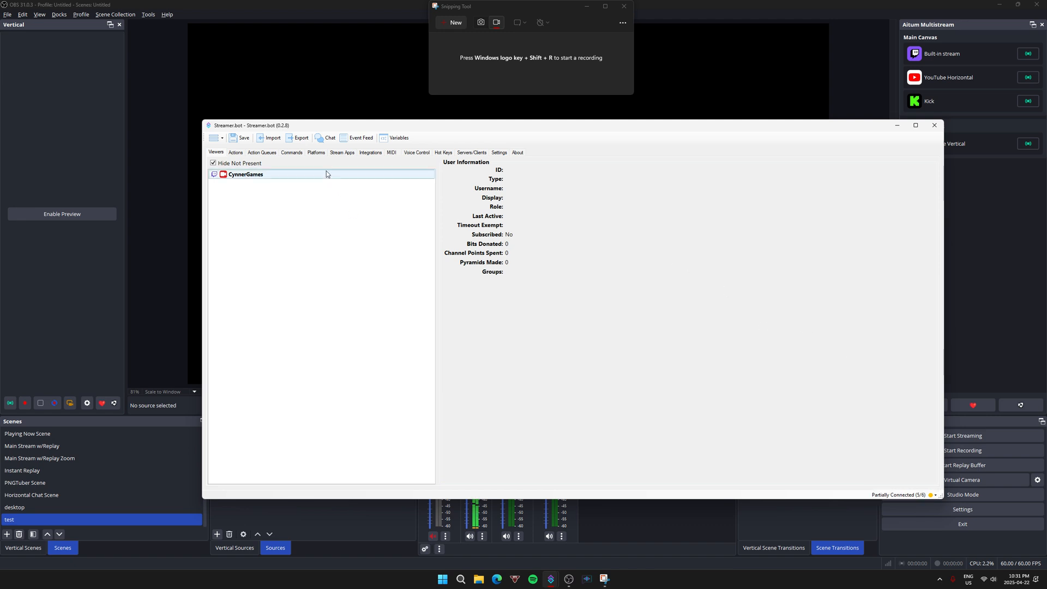
# Open Streamer.bot's consolidated Twitch/YouTube chat and its General chat settings.
pyautogui.click(328, 137)
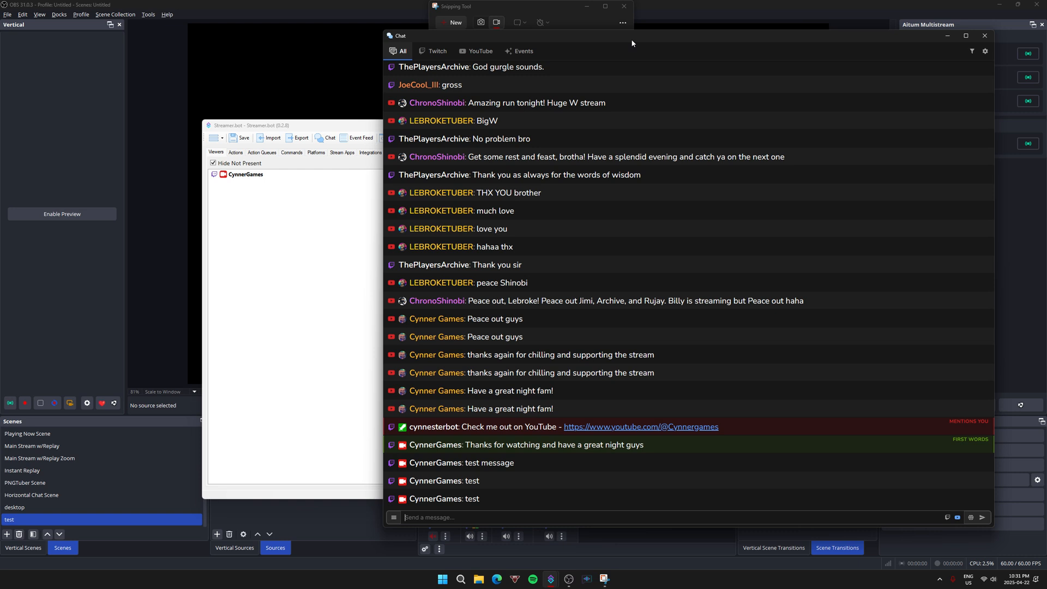
pyautogui.moveTo(662, 200)
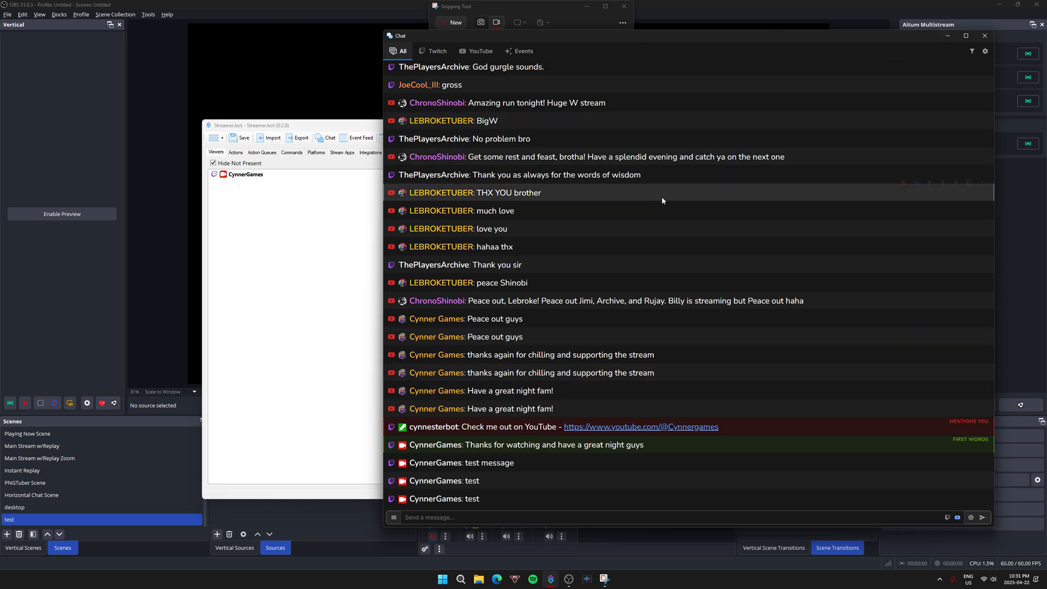
pyautogui.moveTo(911, 507)
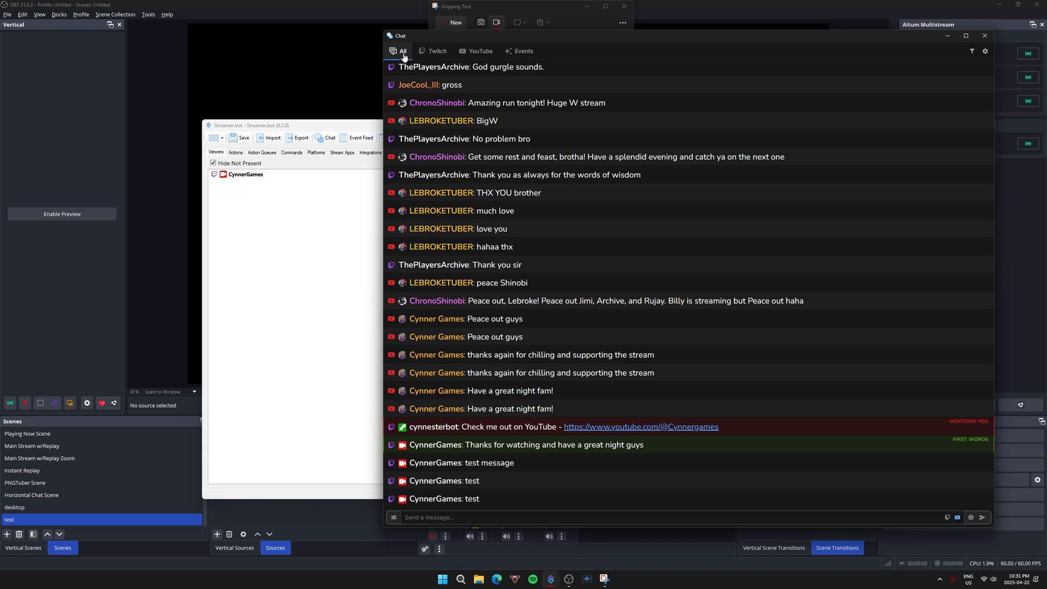
pyautogui.moveTo(438, 339)
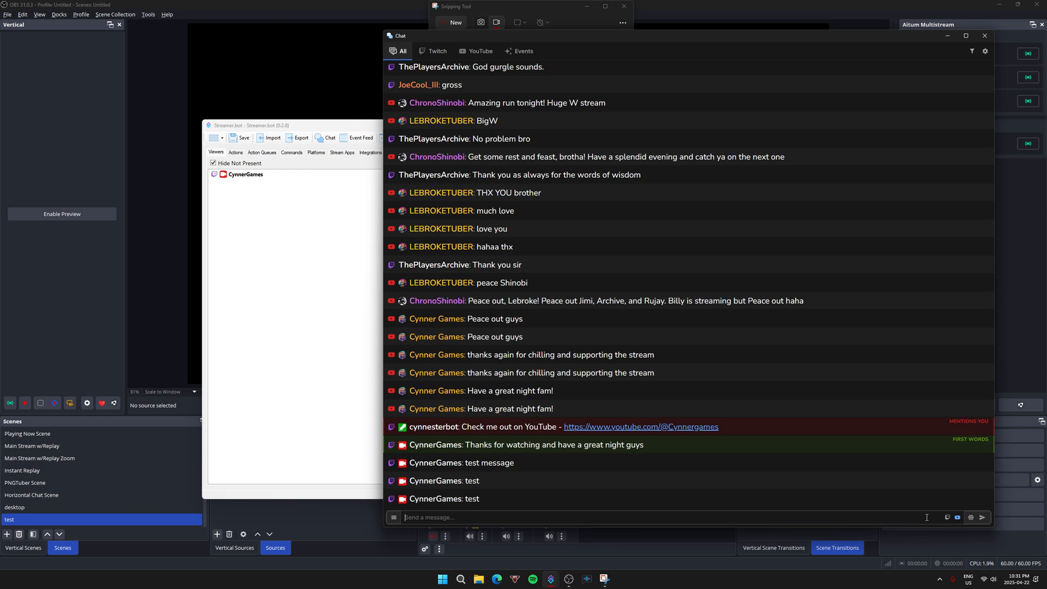
pyautogui.moveTo(949, 517)
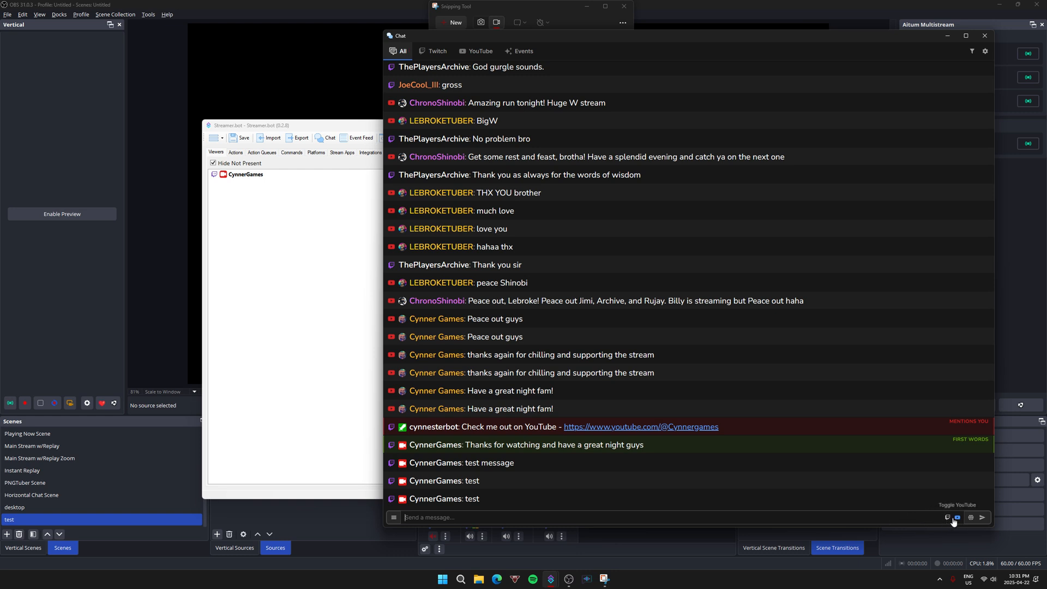
pyautogui.moveTo(947, 518)
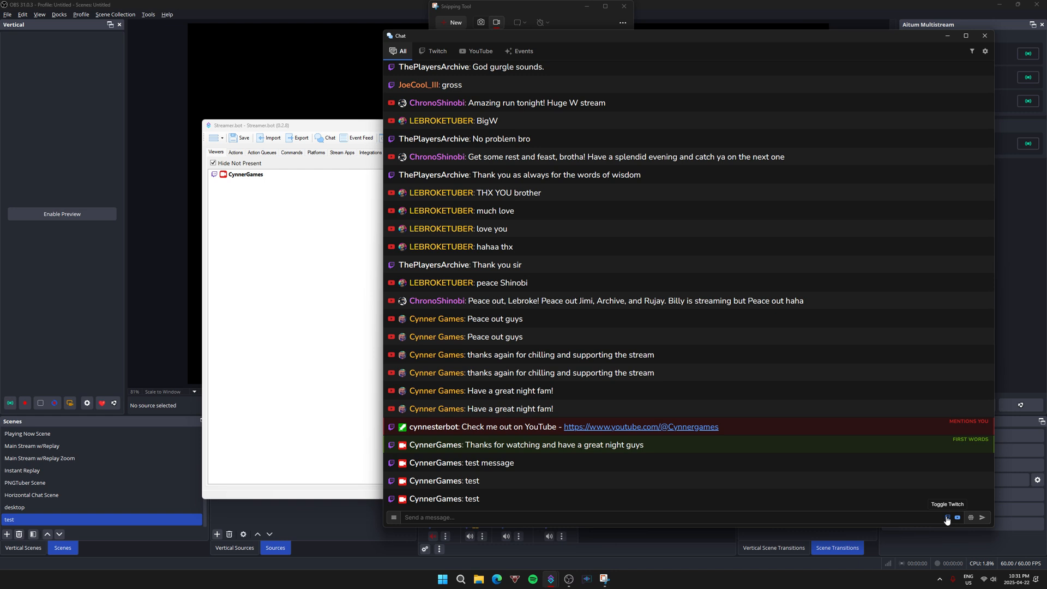
pyautogui.moveTo(958, 518)
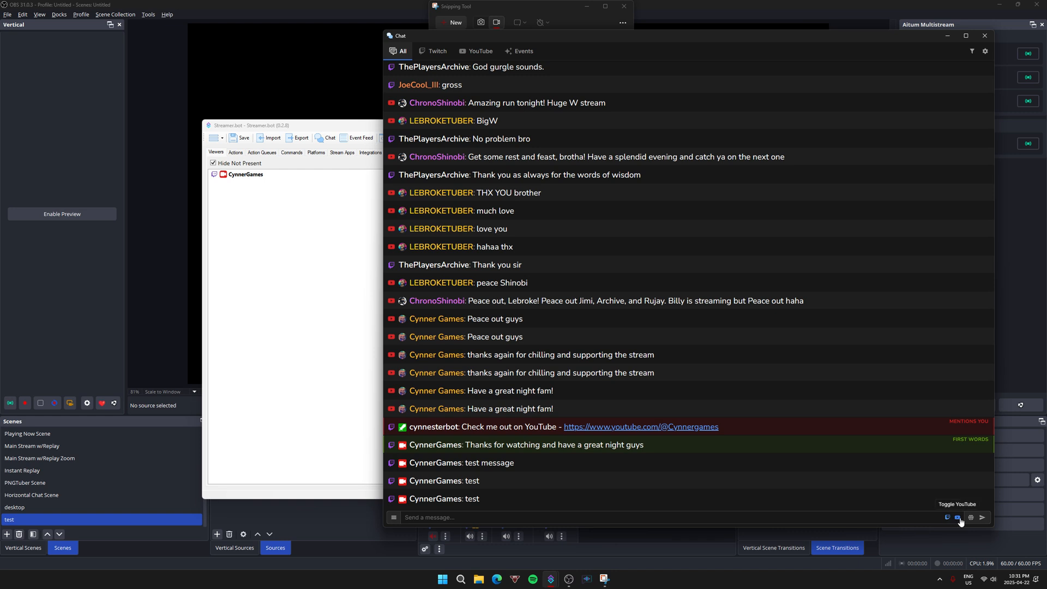
pyautogui.moveTo(948, 518)
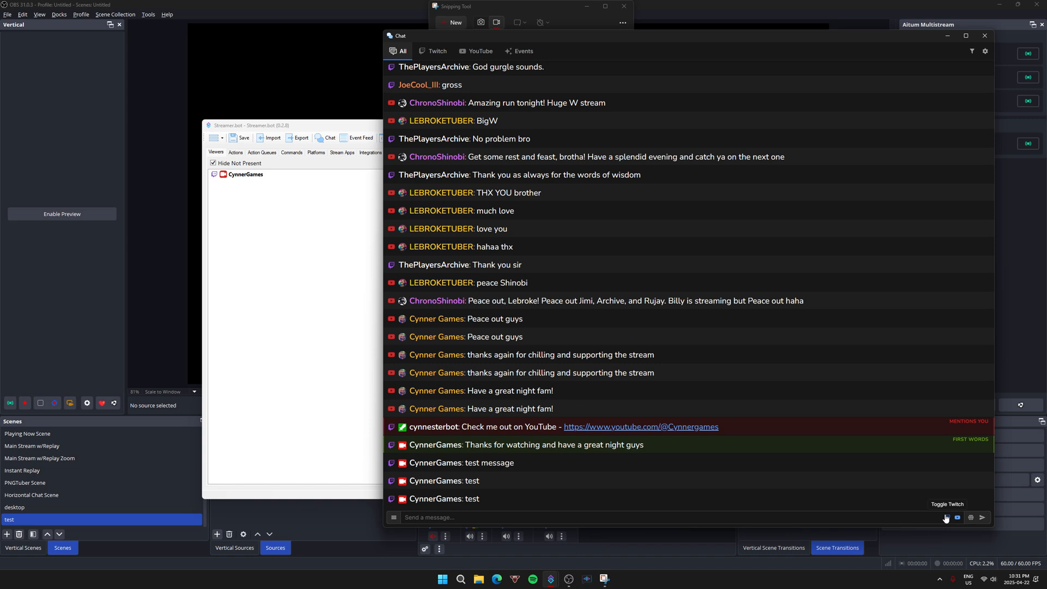
pyautogui.click(986, 51)
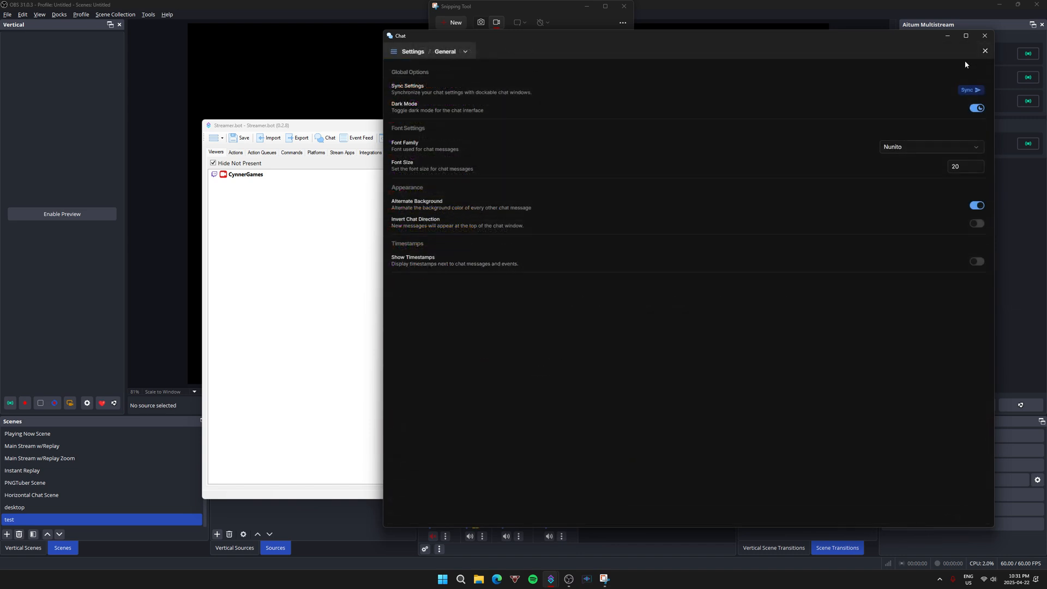
# Switch the chat settings from the General page to the Overlay page.
pyautogui.click(987, 51)
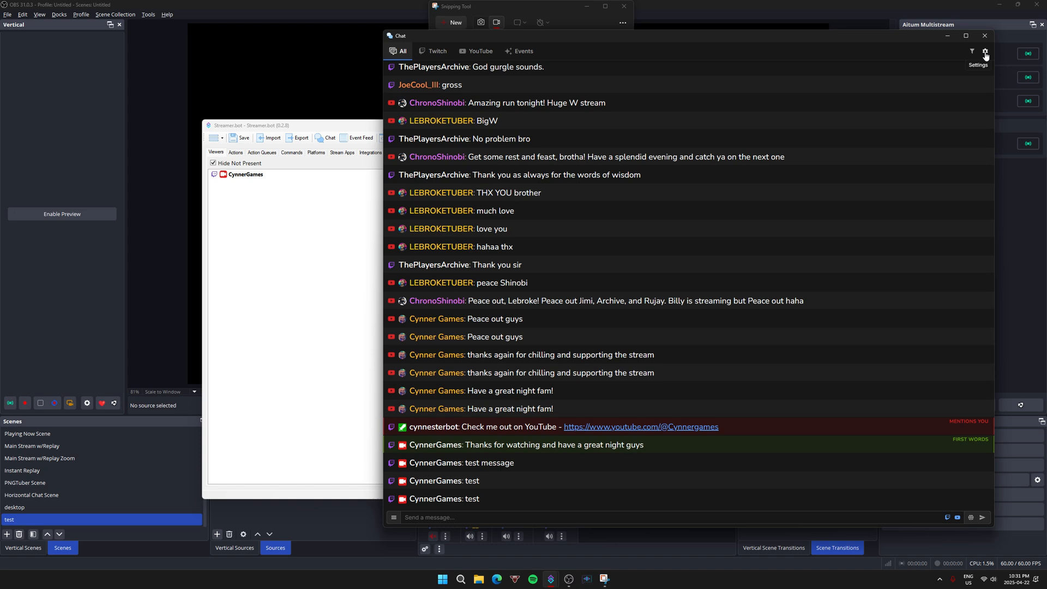
pyautogui.click(984, 52)
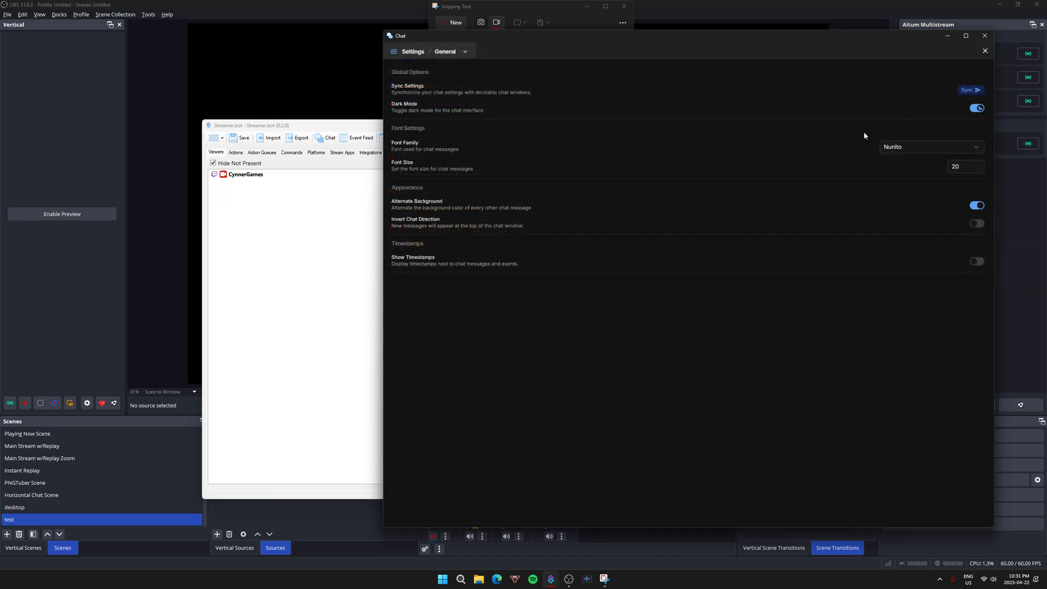
pyautogui.moveTo(597, 128)
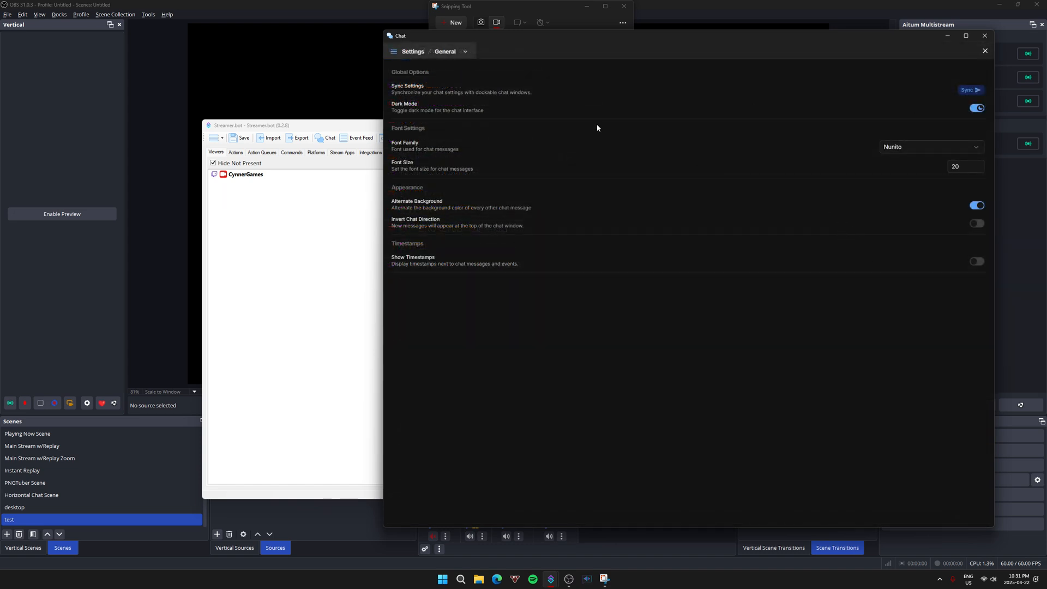
pyautogui.click(394, 52)
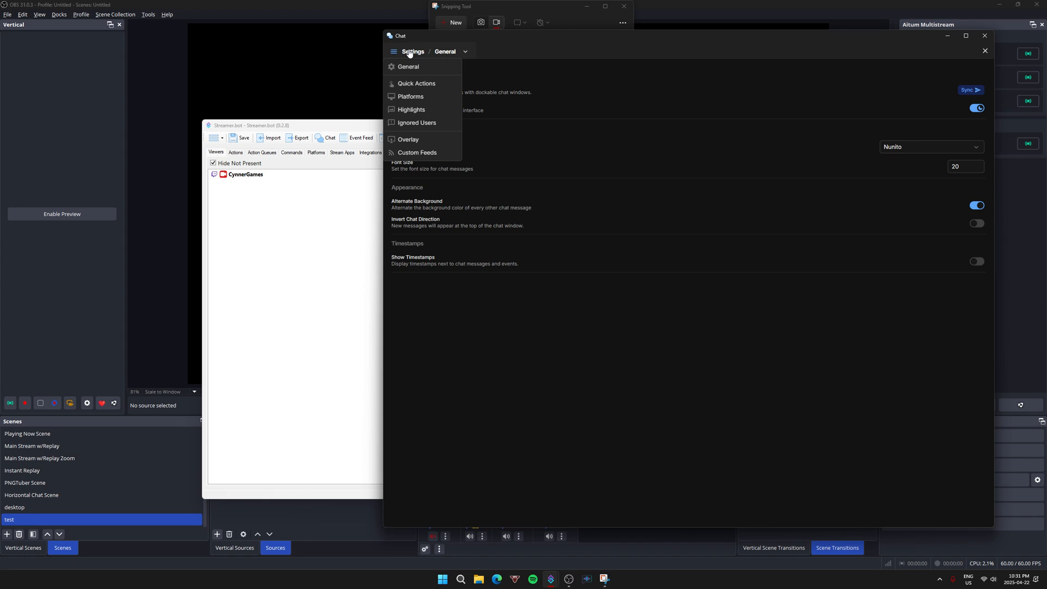
pyautogui.moveTo(412, 141)
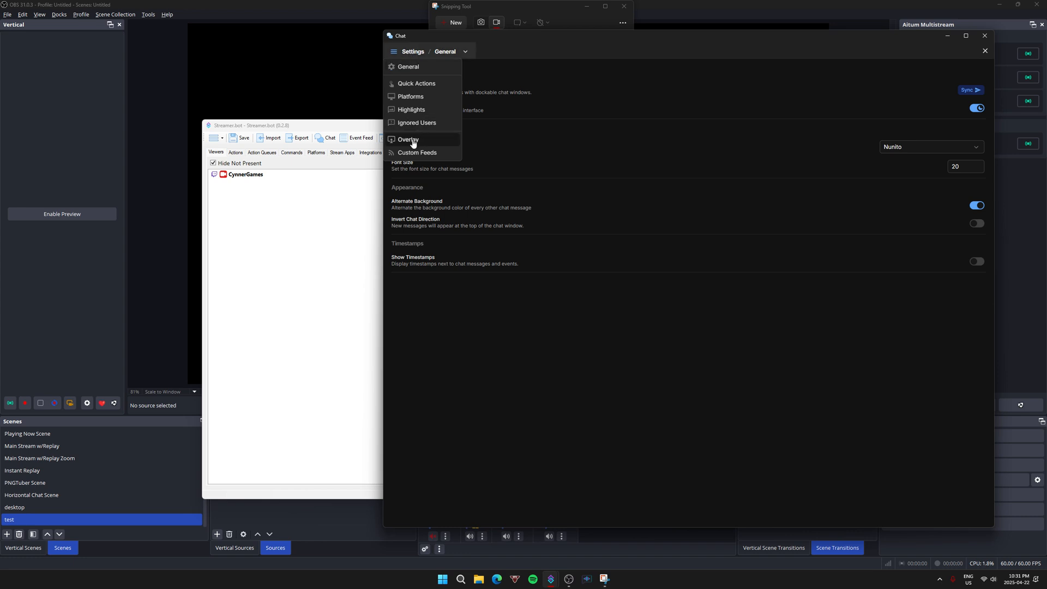
pyautogui.click(408, 140)
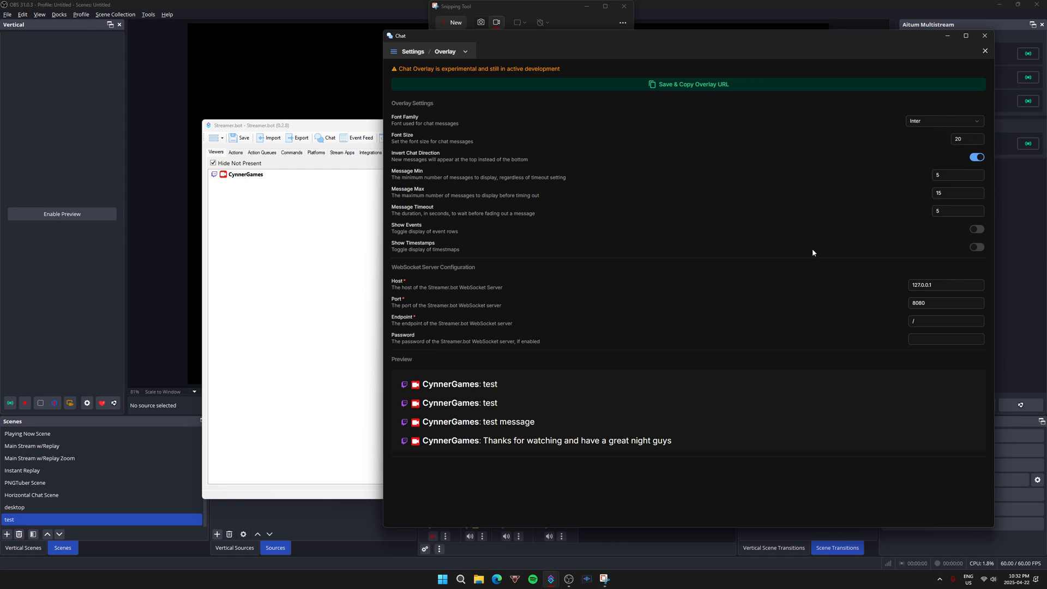
pyautogui.moveTo(958, 129)
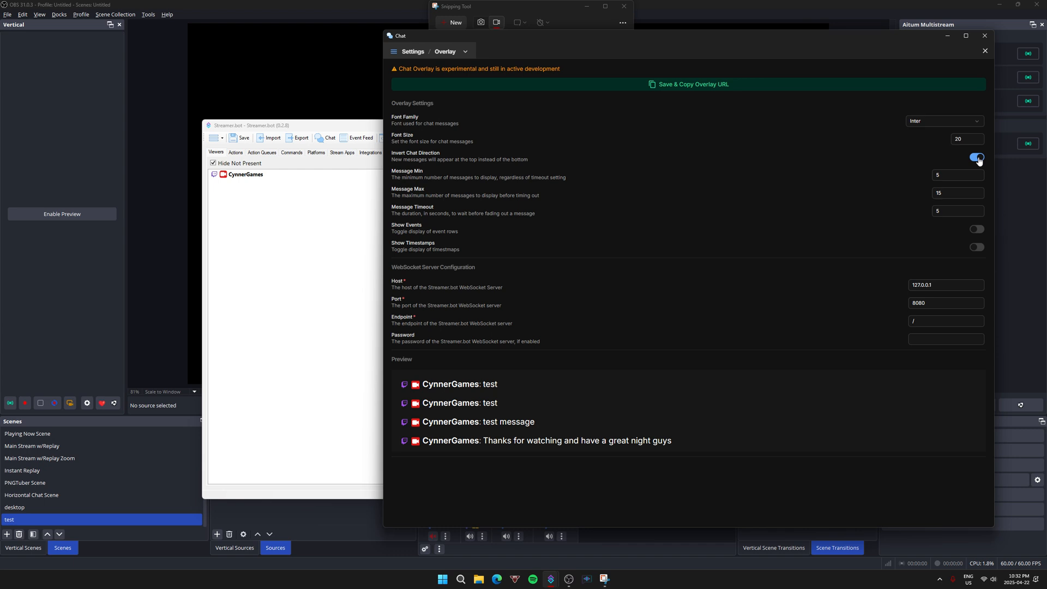
# Enable Invert Chat Direction, save and copy the overlay URL, and return to OBS.
pyautogui.click(976, 157)
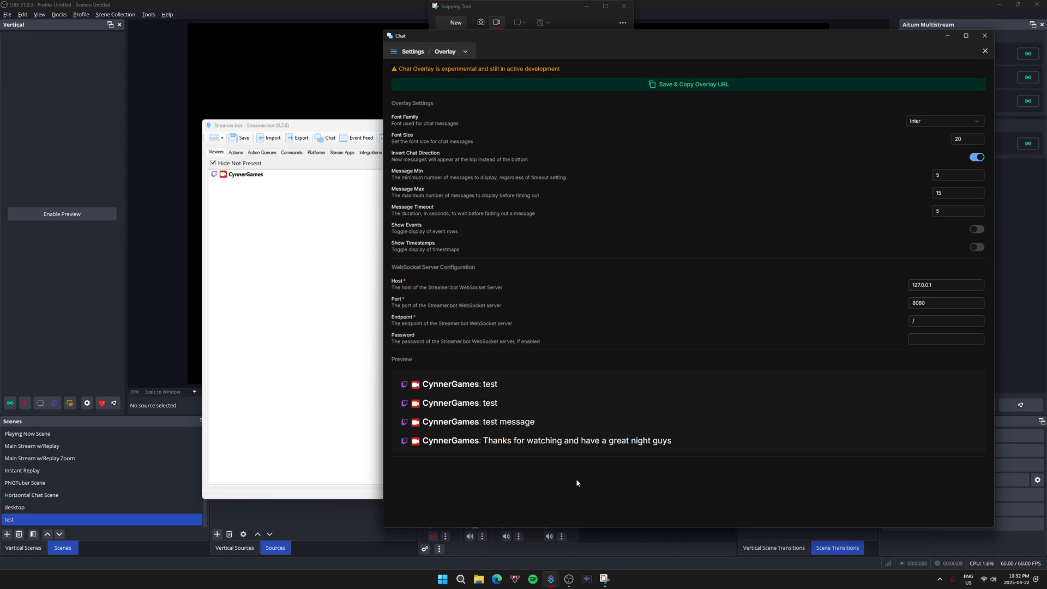
pyautogui.moveTo(531, 467)
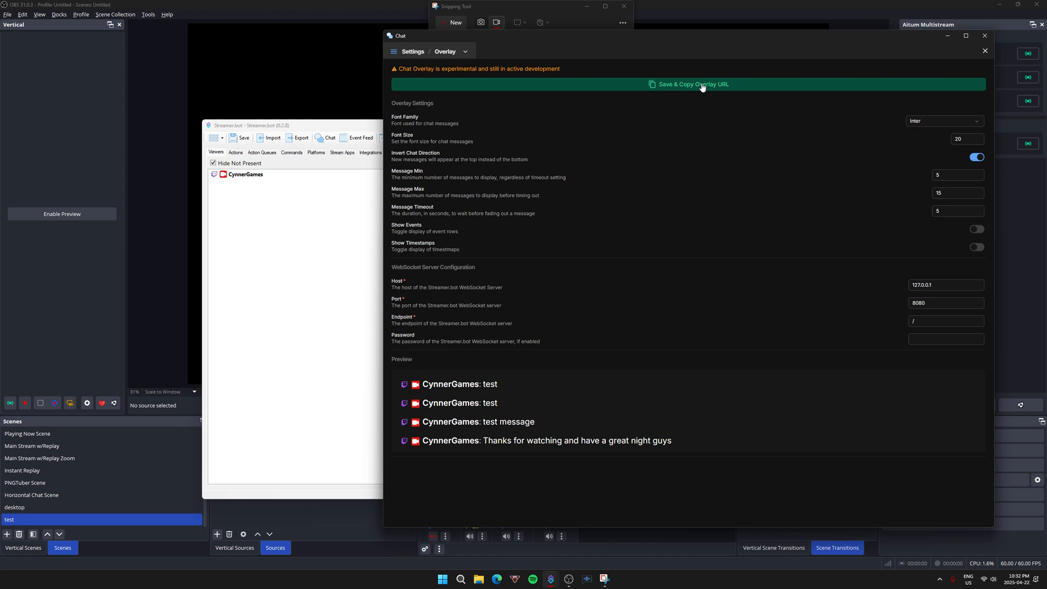
pyautogui.click(692, 84)
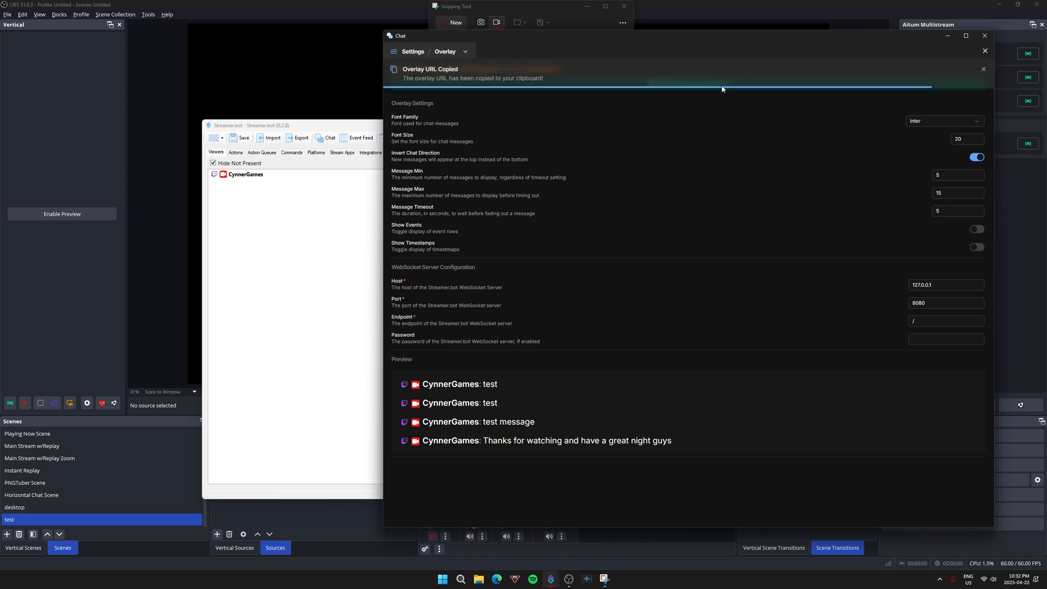
pyautogui.click(983, 36)
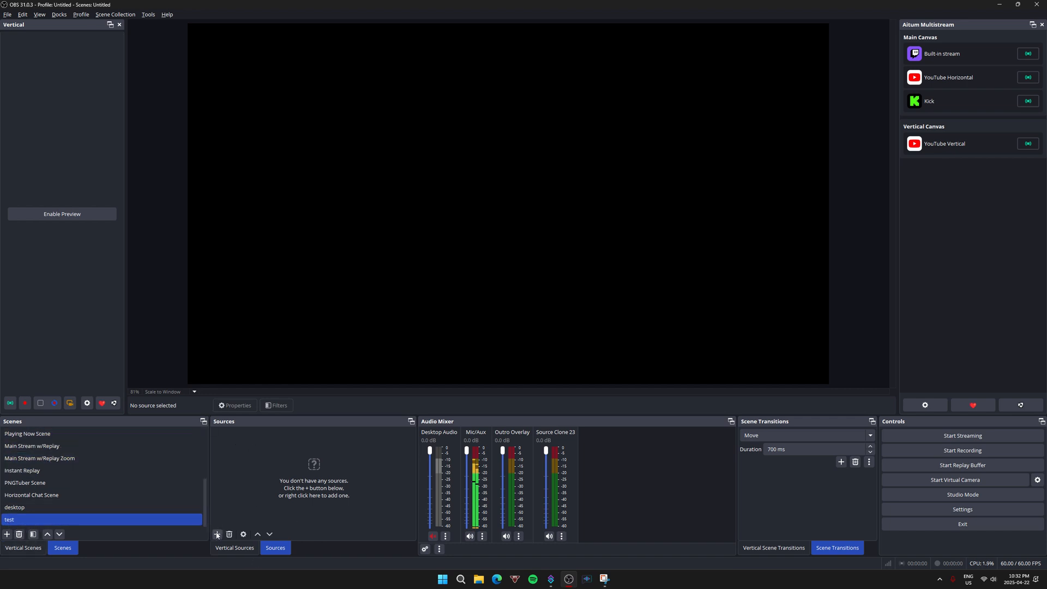
# Add a Browser source named 'test1' to the test scene.
pyautogui.click(217, 535)
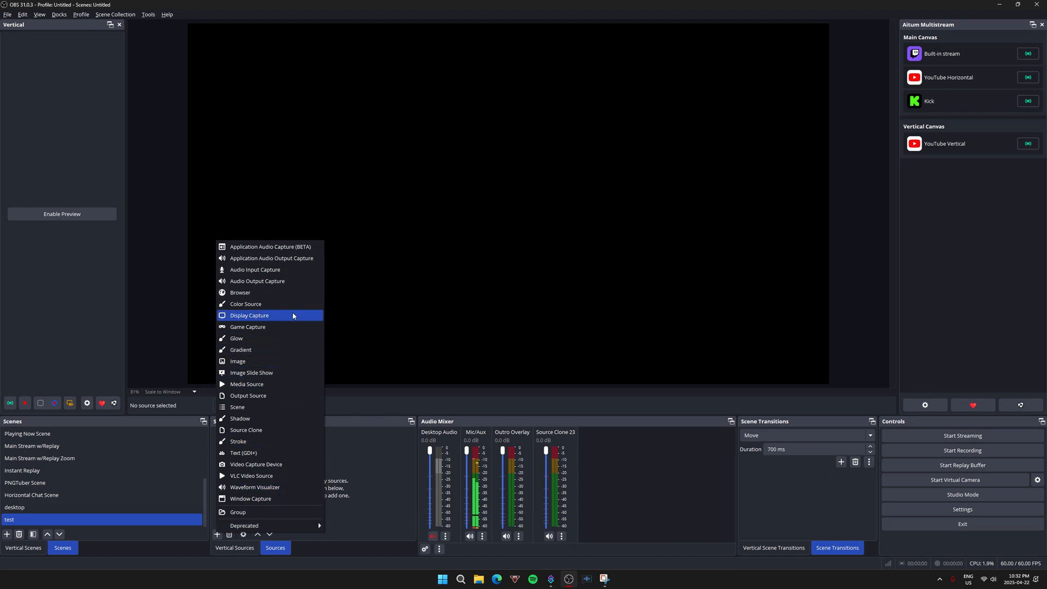
pyautogui.click(240, 292)
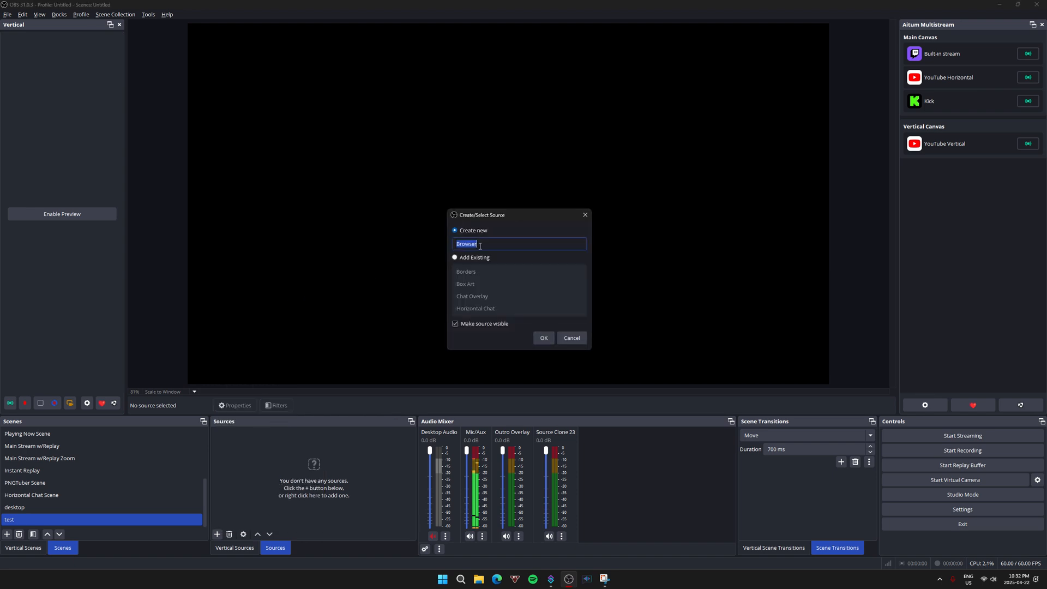
pyautogui.write('test1')
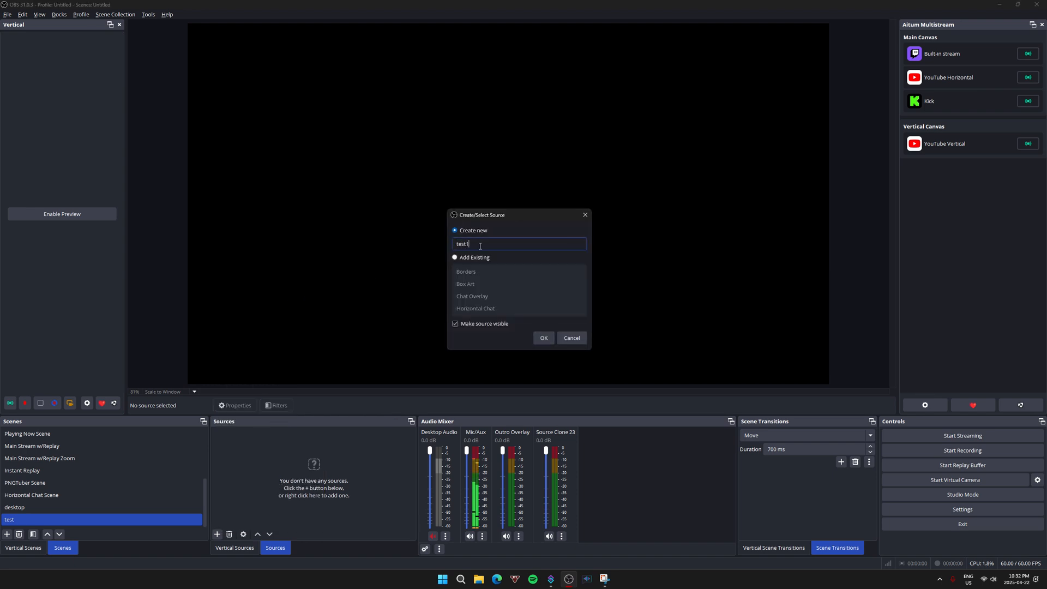
pyautogui.click(543, 339)
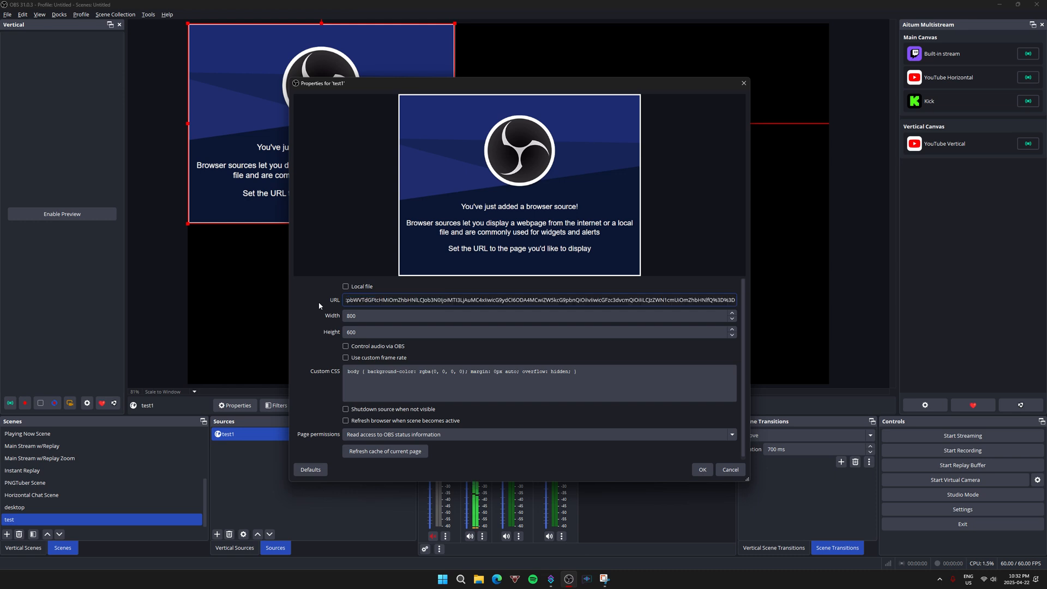
pyautogui.click(702, 470)
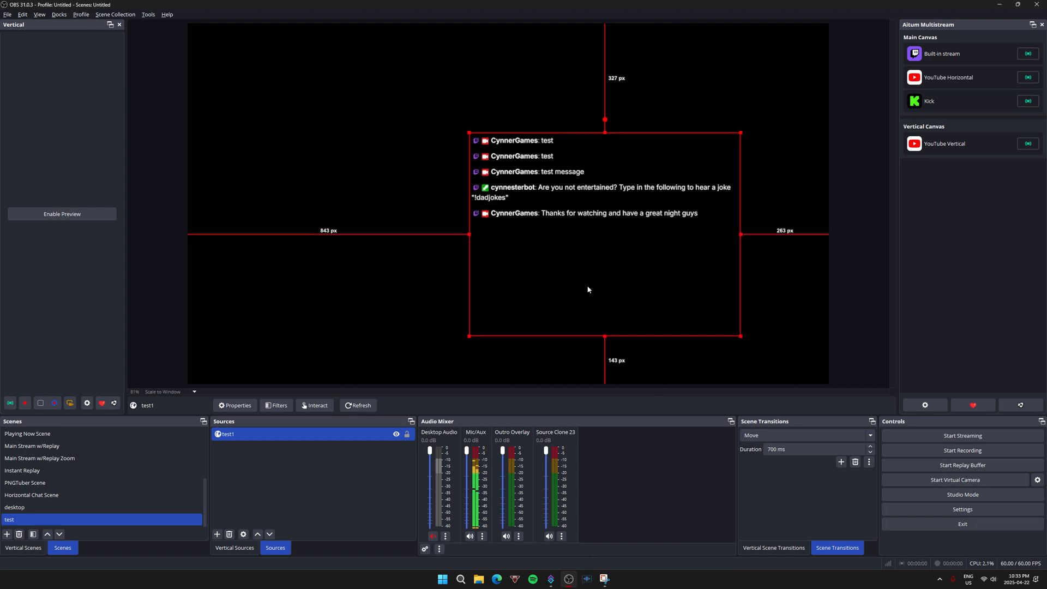
pyautogui.moveTo(584, 298)
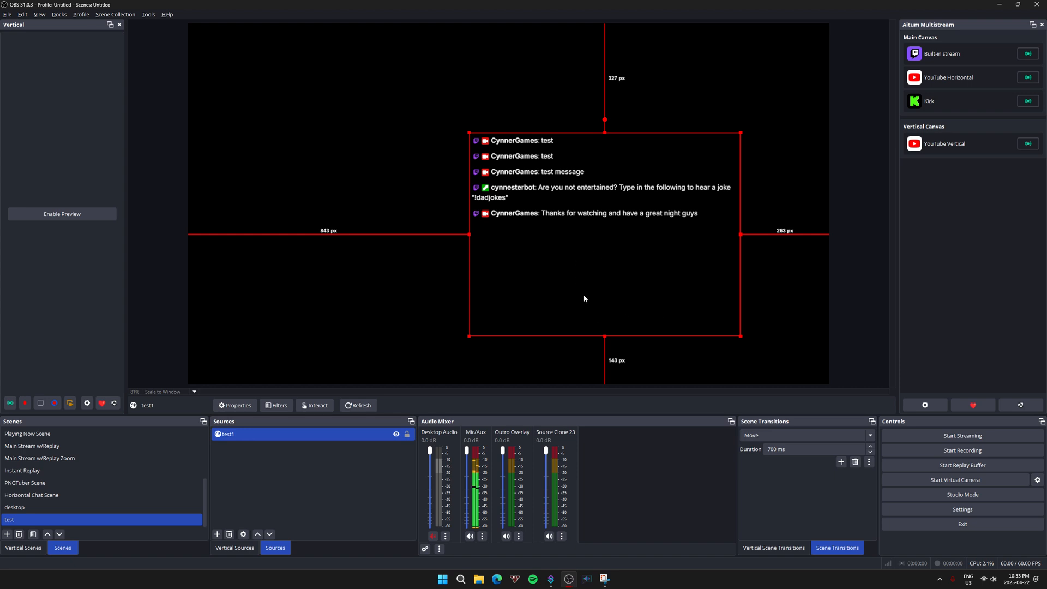
pyautogui.moveTo(637, 346)
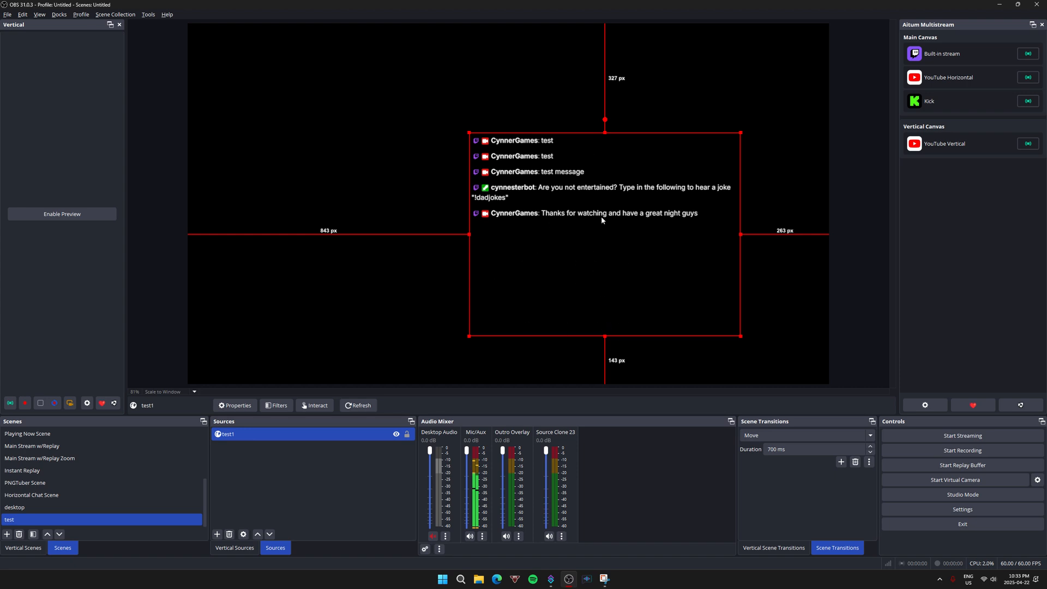
pyautogui.moveTo(604, 335)
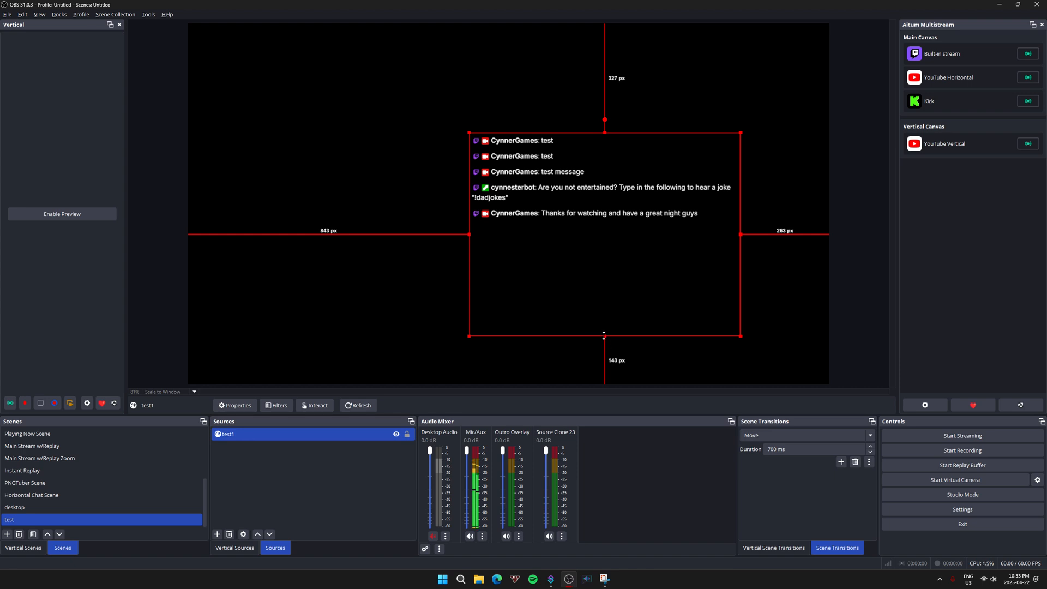
pyautogui.moveTo(606, 335)
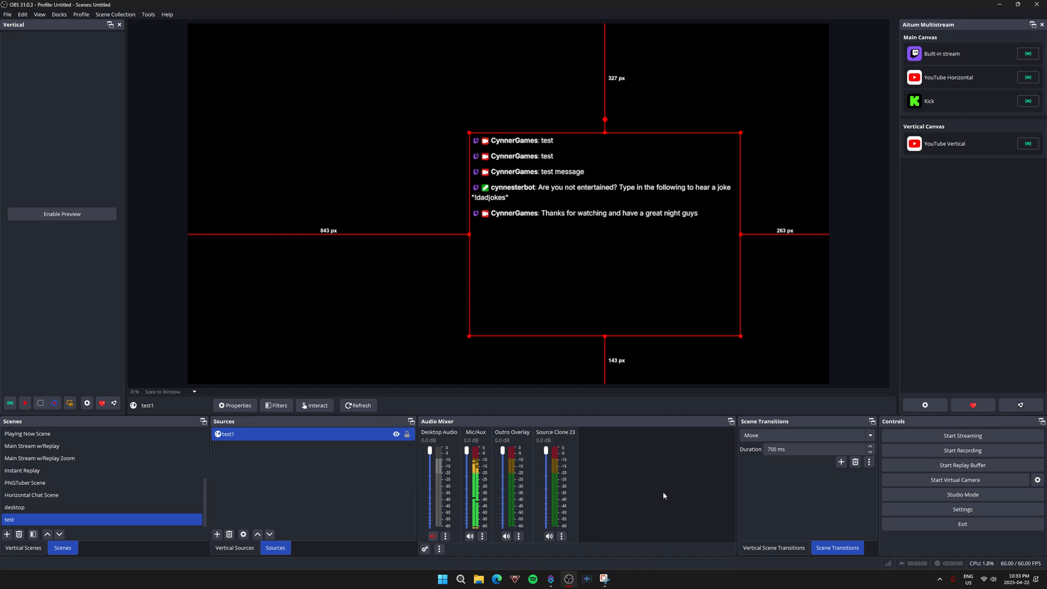
pyautogui.moveTo(533, 3)
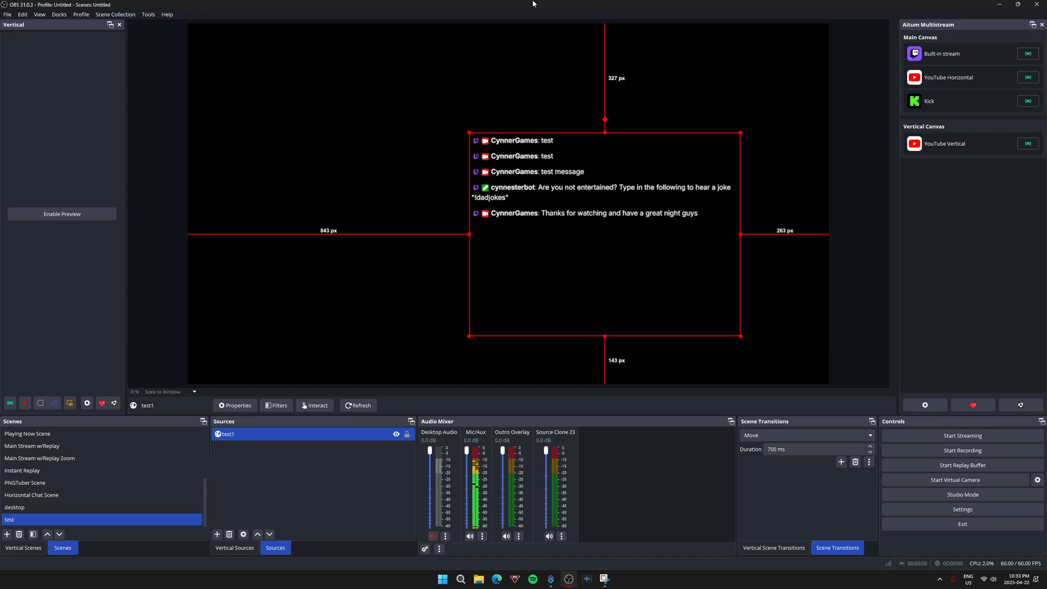
pyautogui.moveTo(496, 18)
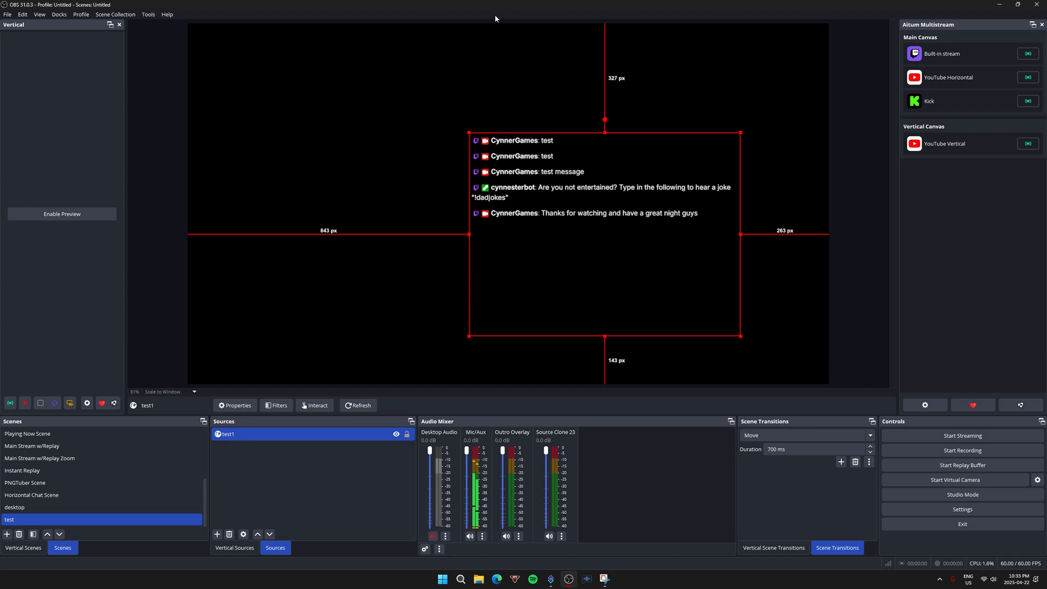